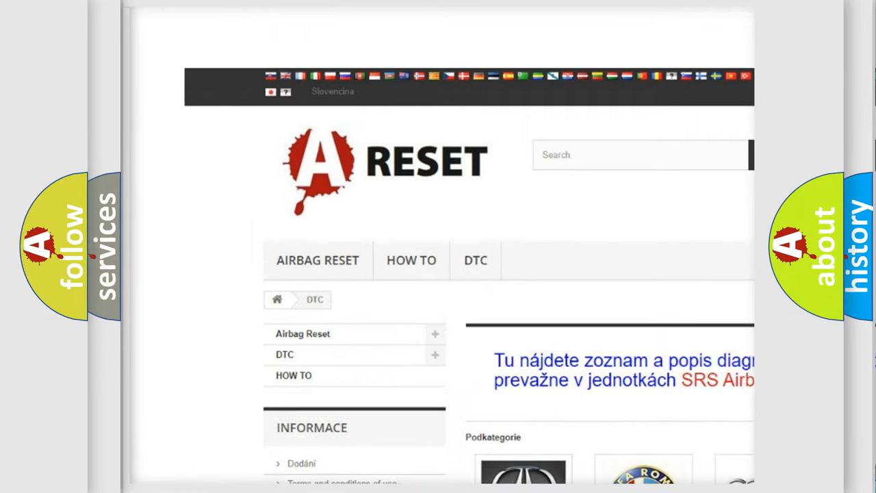
- Scroll the DTC catalogue's brand logos down until the Lincoln DTC logo appears
{"action": "scroll", "scroll_direction": "down", "scroll_amount": 3}
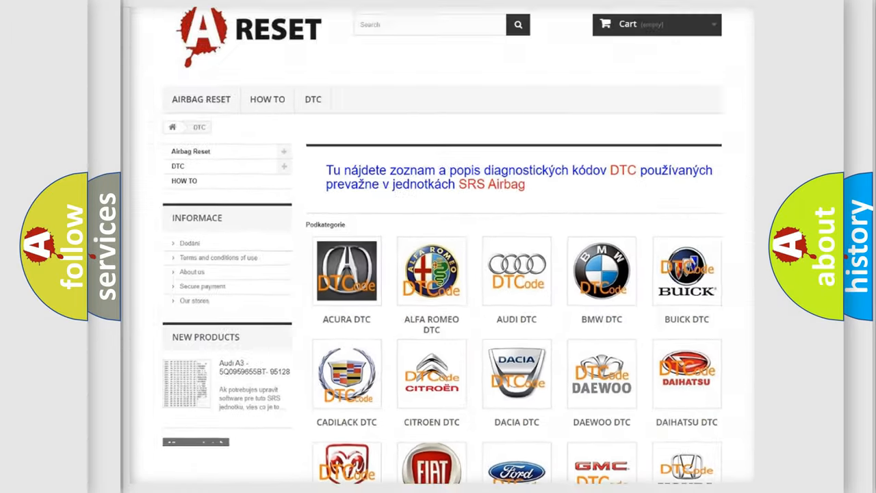
{"action": "scroll", "scroll_direction": "down", "scroll_amount": 3}
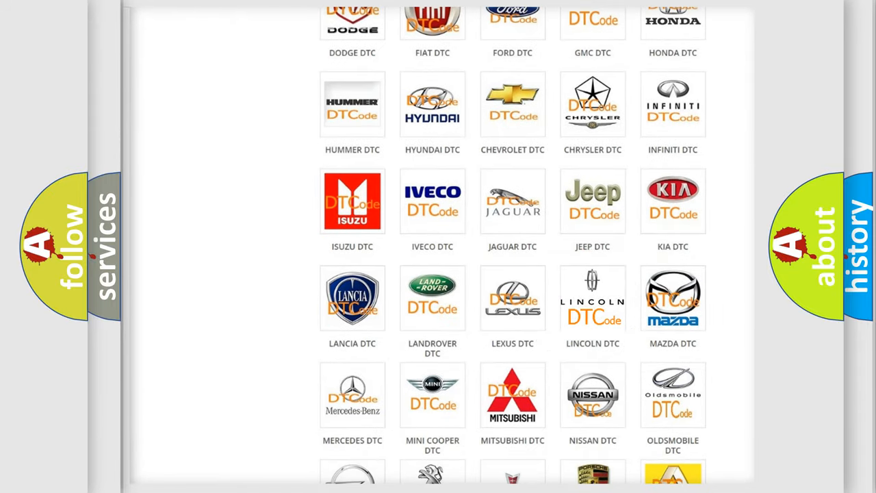
- Open the Lincoln DTC list and scroll through its subcategories to code B1081:13
{"action": "left_click", "coordinate": [593, 298]}
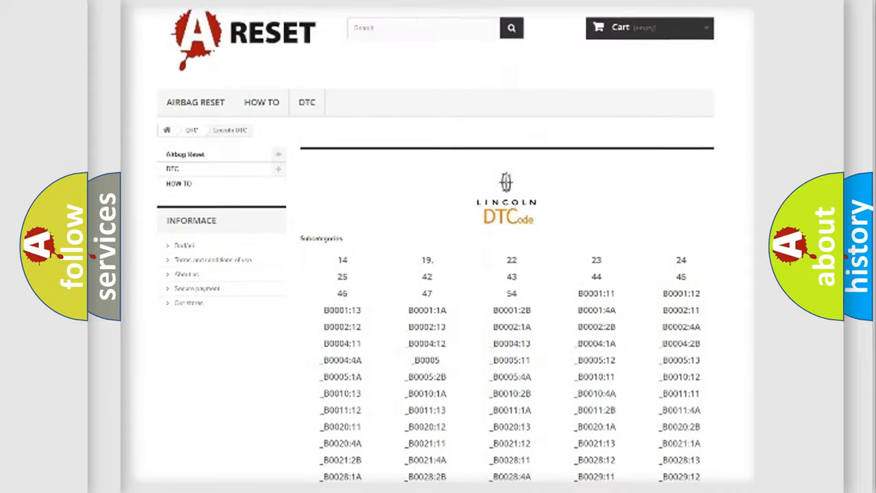
{"action": "scroll", "scroll_direction": "down", "scroll_amount": 3}
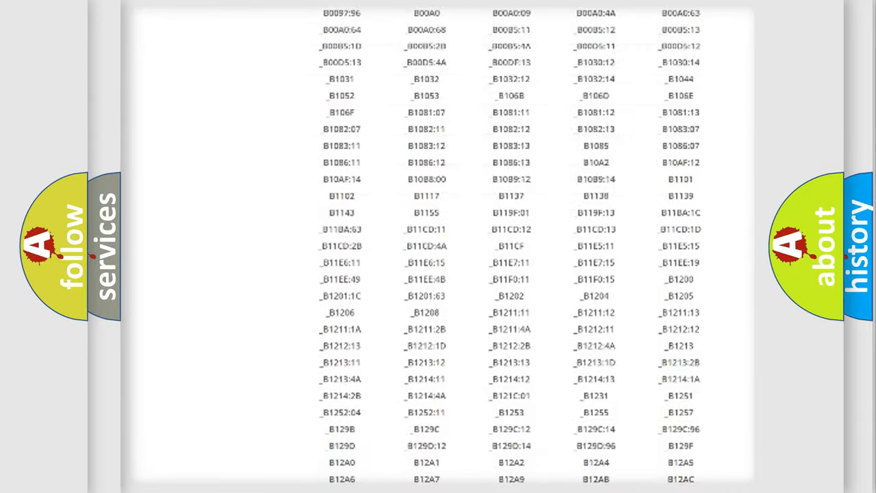
{"action": "scroll", "scroll_direction": "up", "scroll_amount": 3}
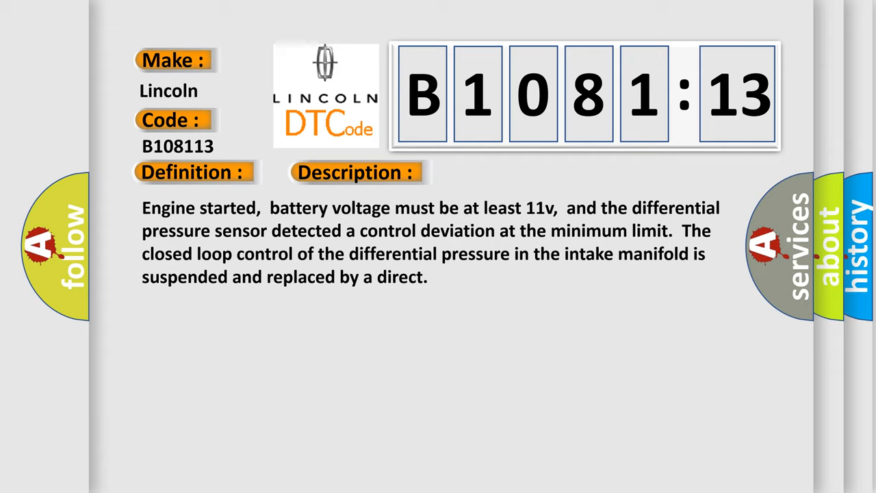
- Advance the slide to reveal B1081:13 causes: faulty sensor supply, ground or signal wiring, open circuit
{"action": "left_click", "coordinate": [503, 172]}
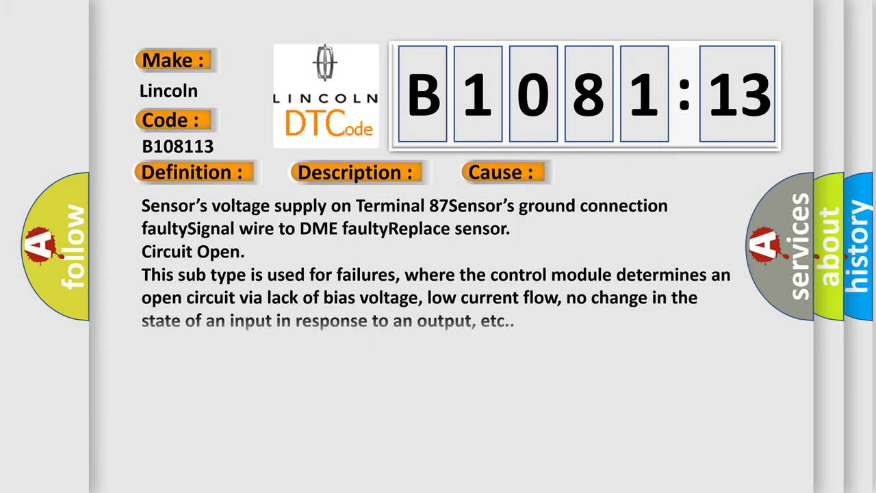